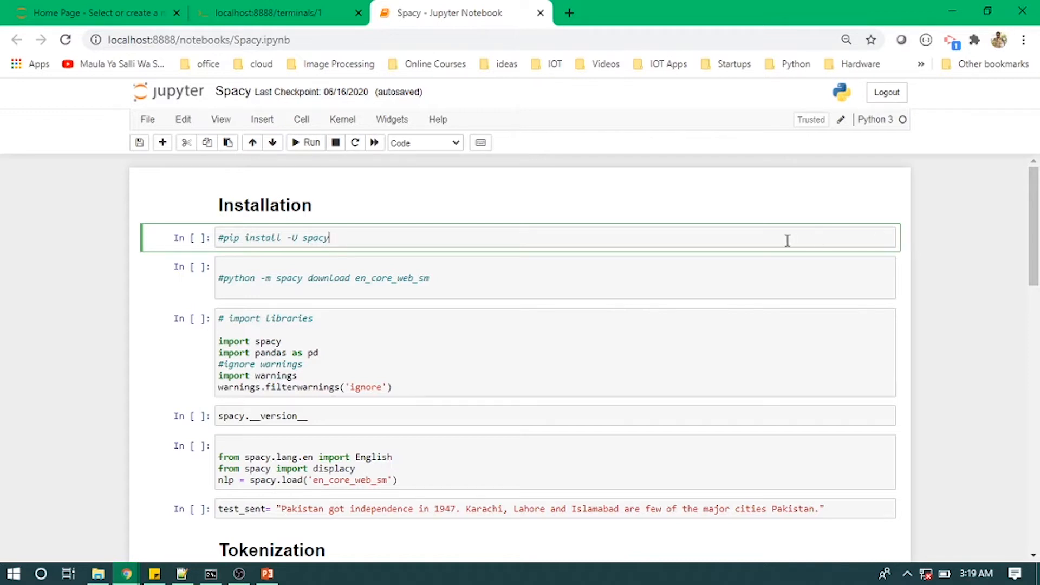
mouse_move(292, 278)
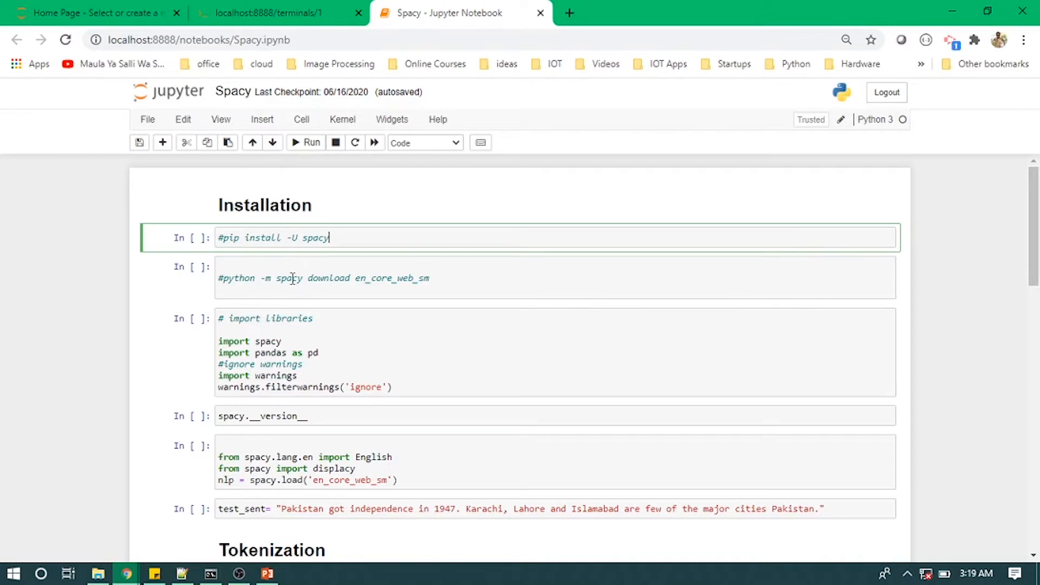
Check the notebook server's file list and running terminal, then return to the Spacy notebook.
left_click(291, 279)
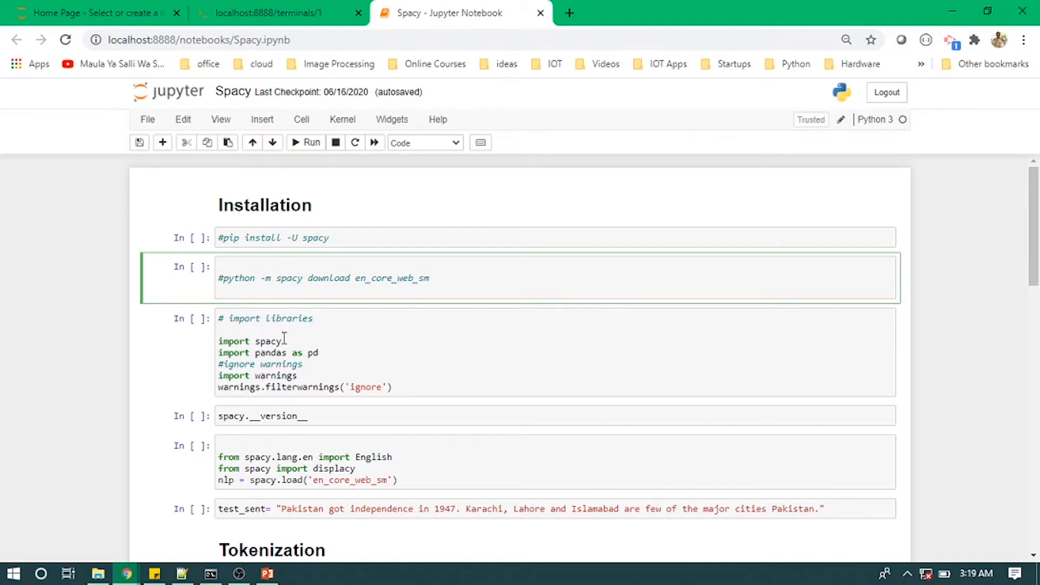
left_click(278, 13)
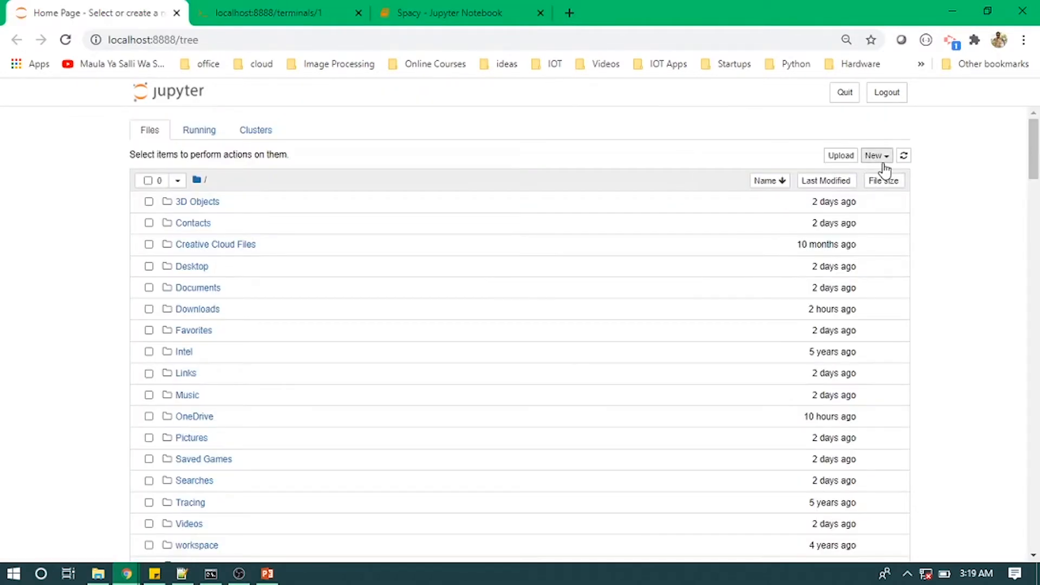
left_click(875, 155)
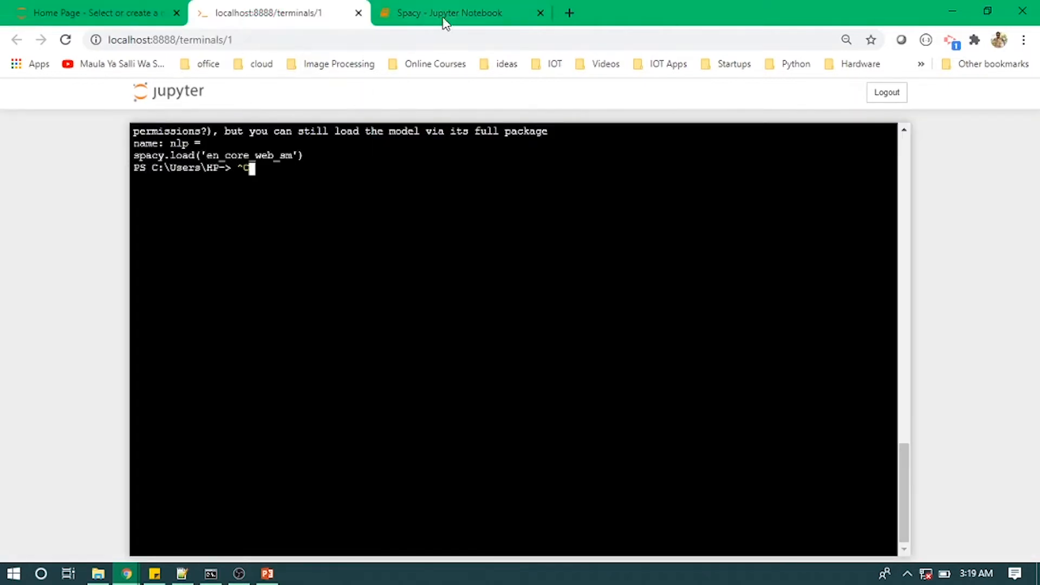
left_click(451, 13)
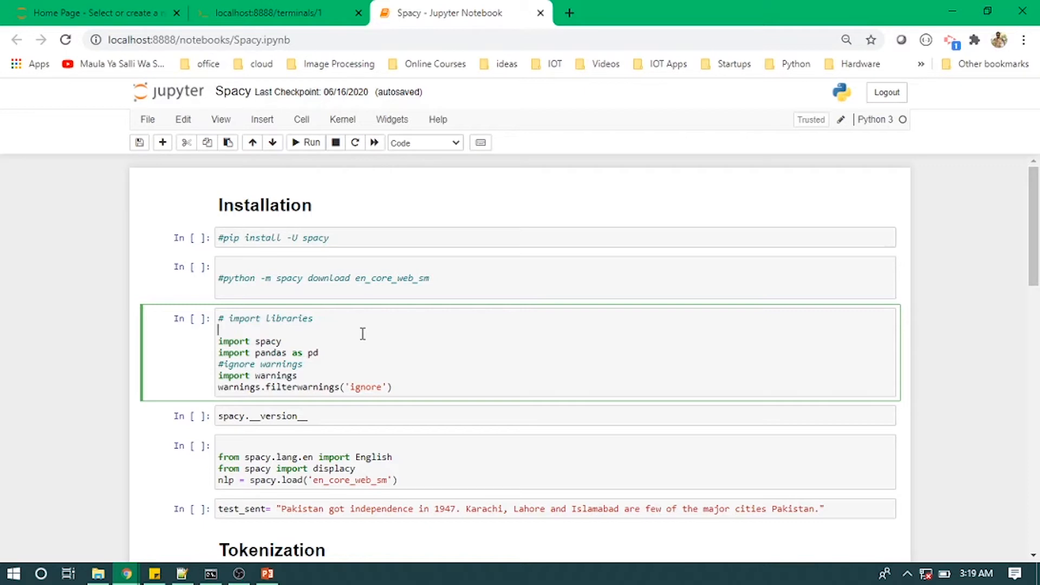
Run the library imports, the version check showing 2.3.2 and the English model load.
left_click(360, 416)
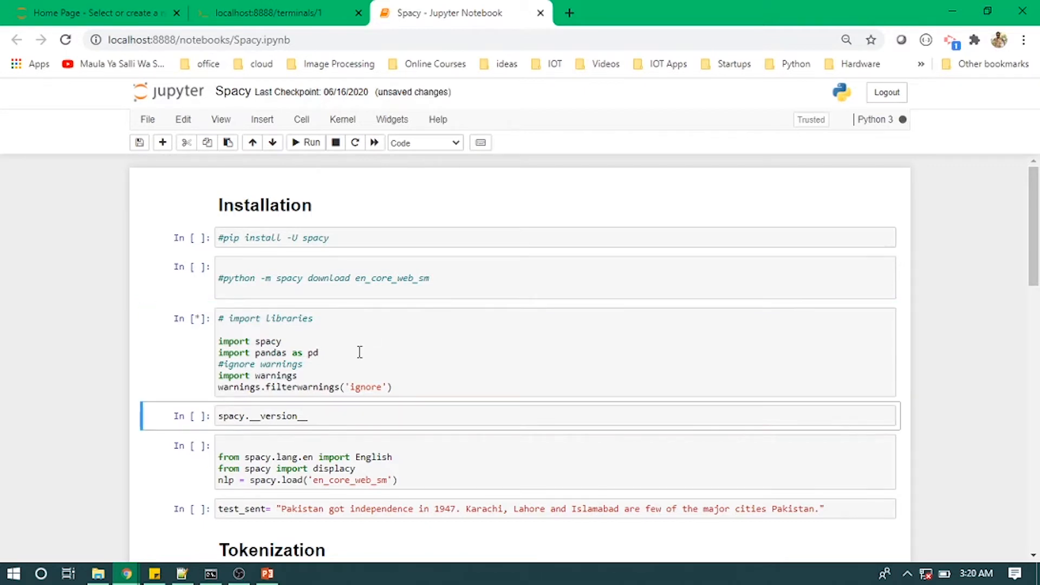
left_click(311, 142)
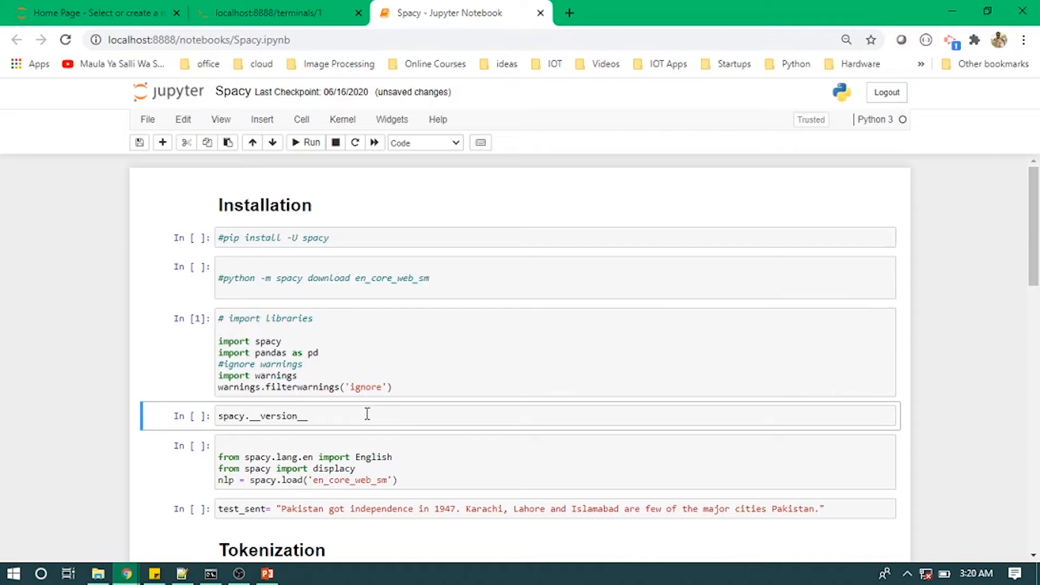
left_click(306, 416)
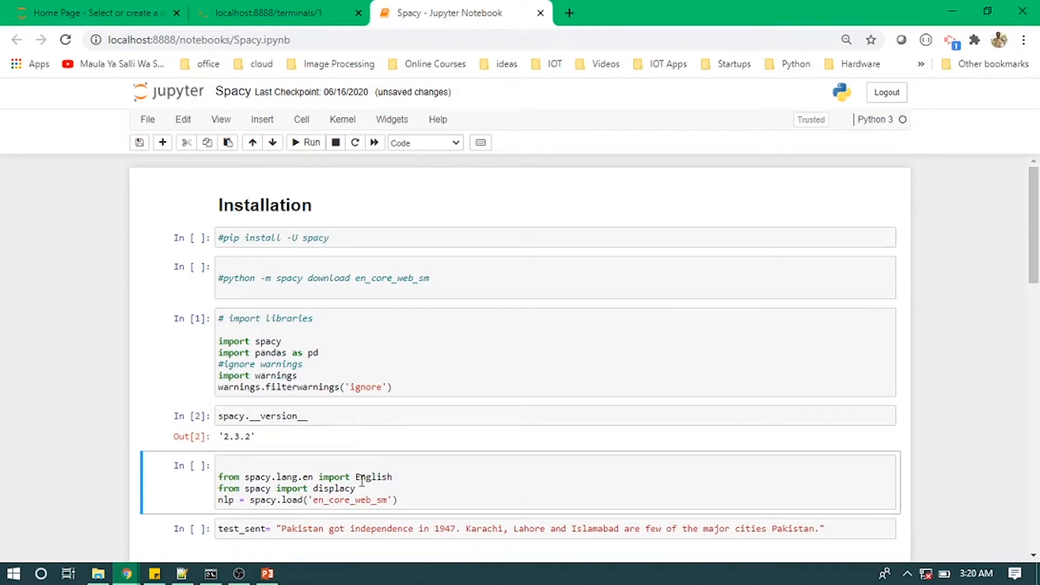
scroll("down", 3)
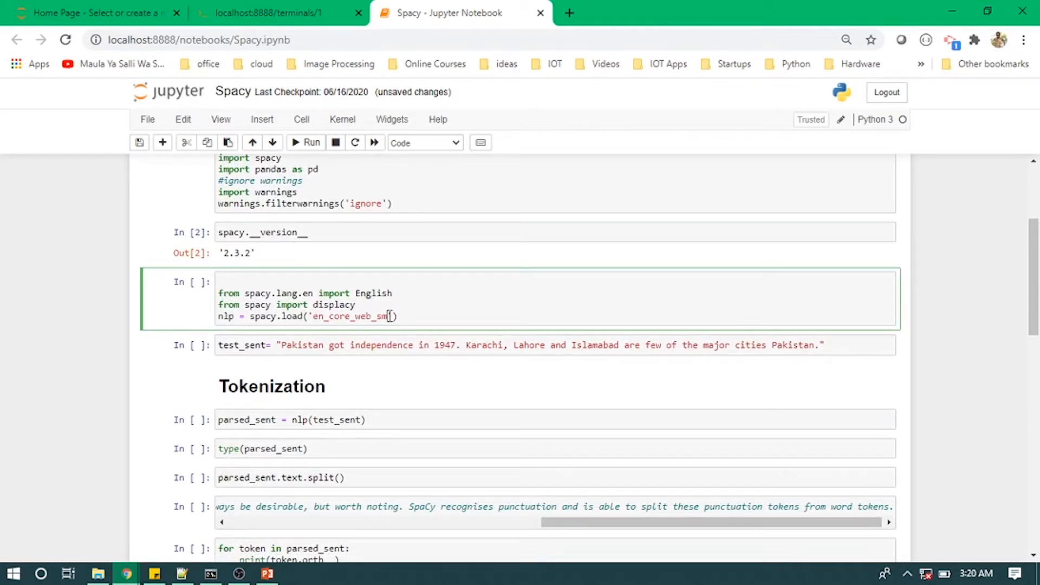
left_click(381, 345)
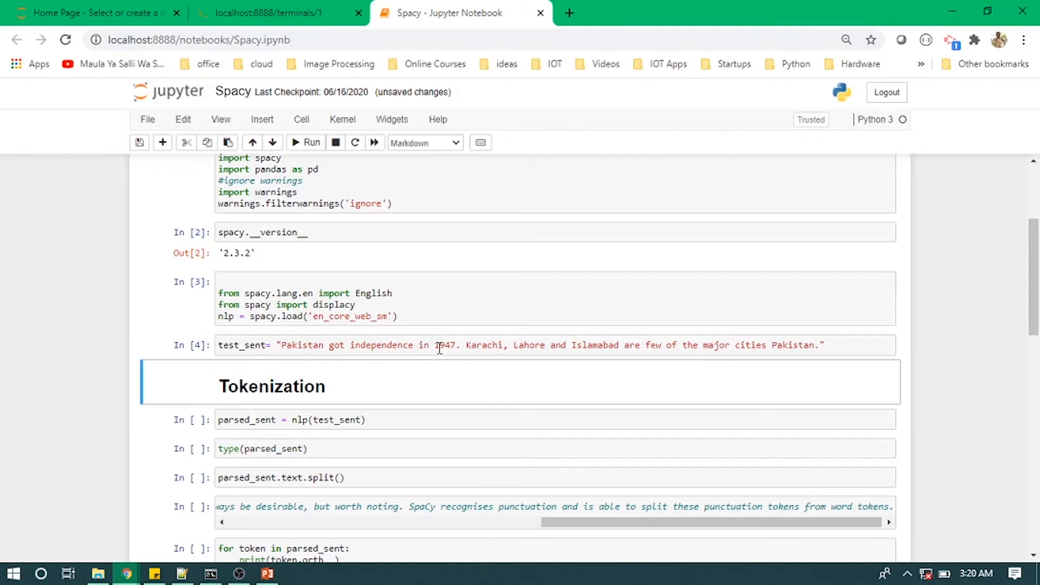
Run the sentence-parsing, whitespace text-split and per-token printing cells.
left_click(431, 419)
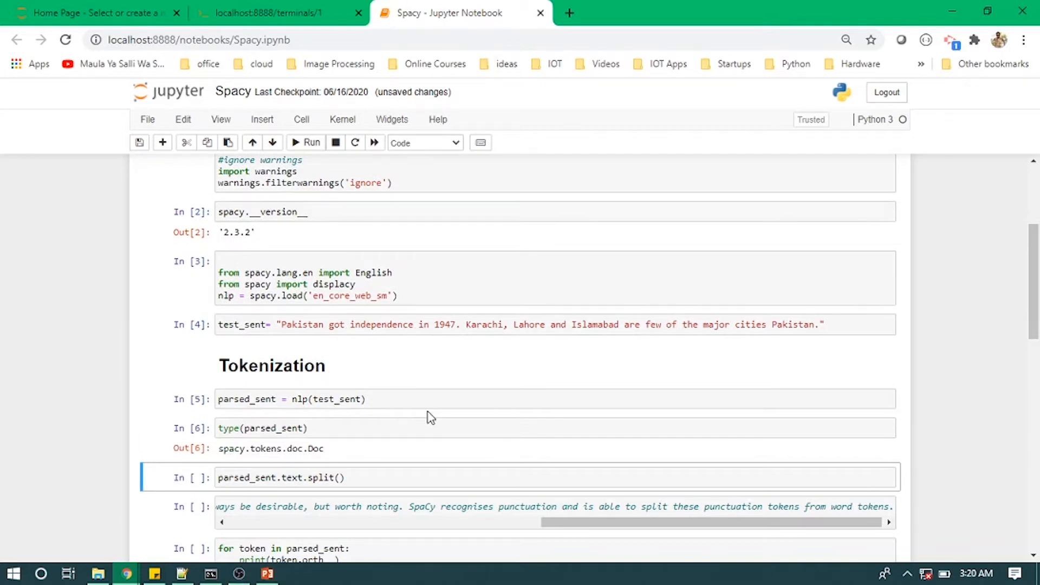
scroll("down", 3)
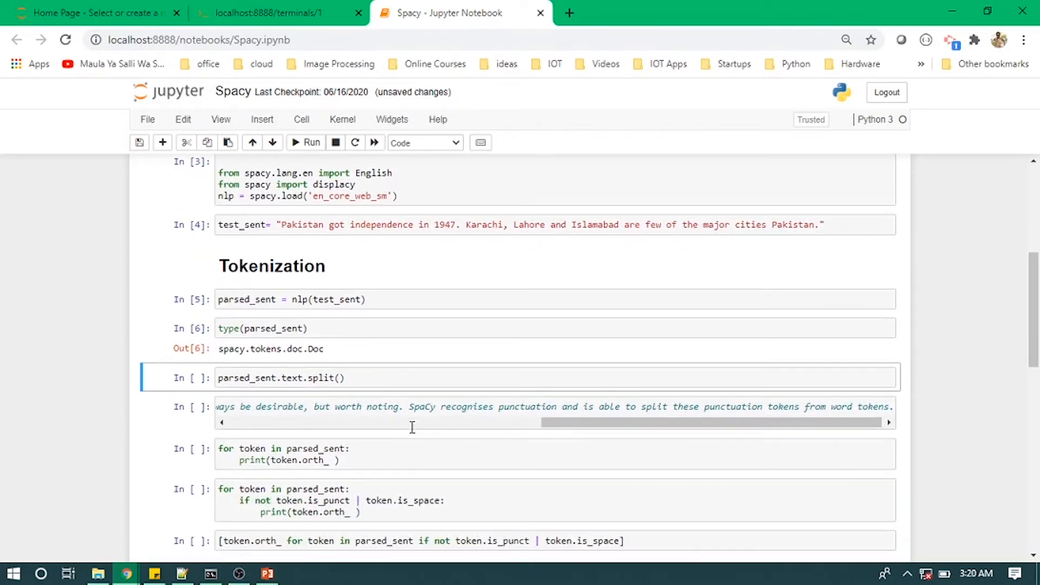
mouse_move(451, 393)
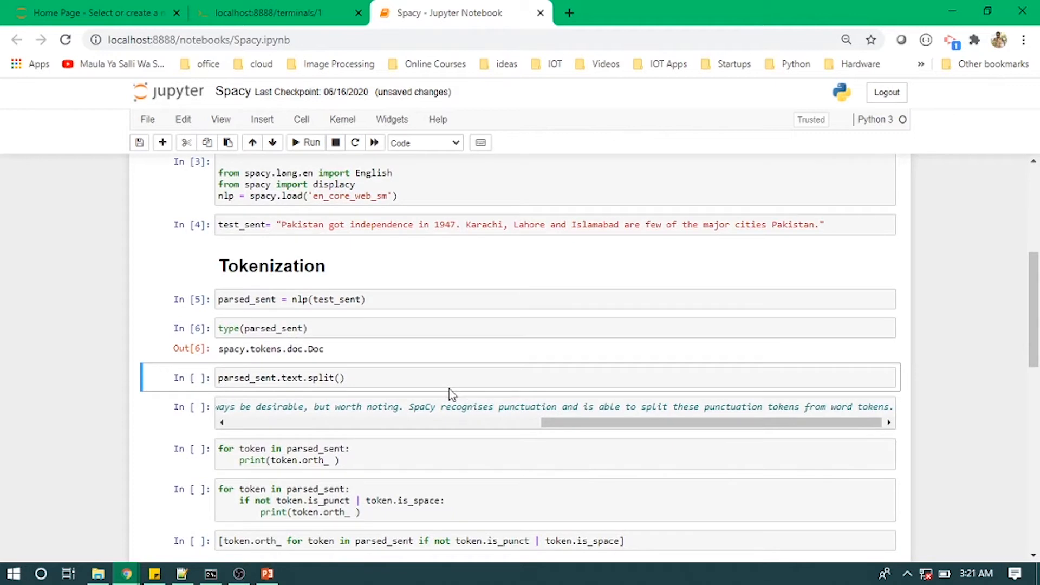
left_click(306, 142)
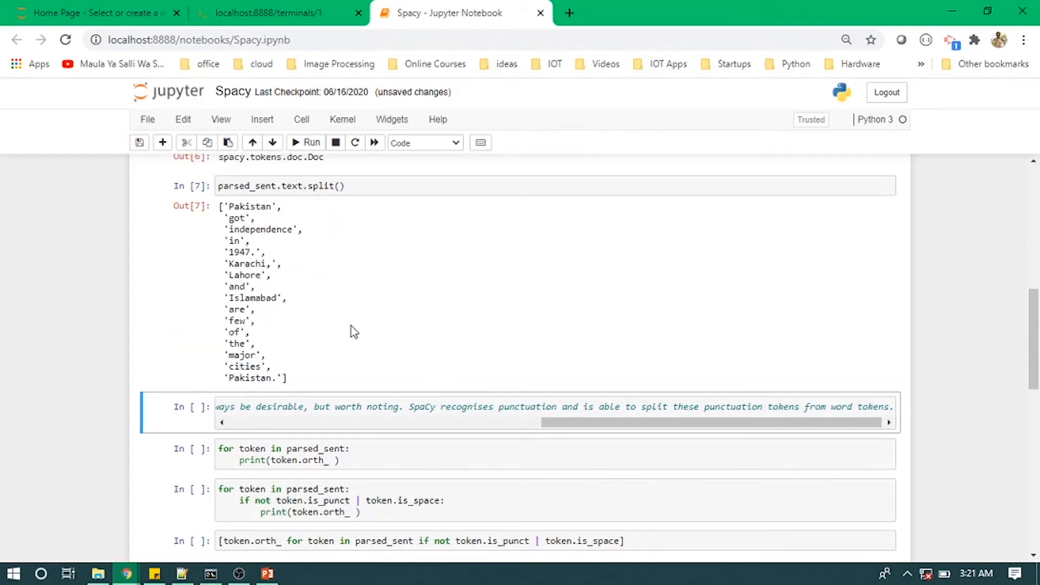
mouse_move(239, 209)
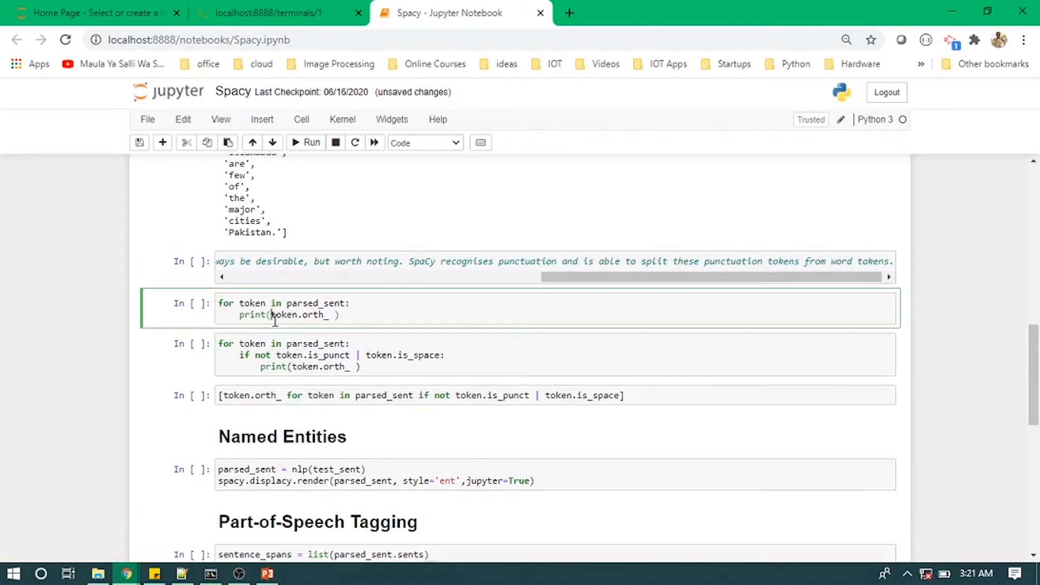
left_click(306, 142)
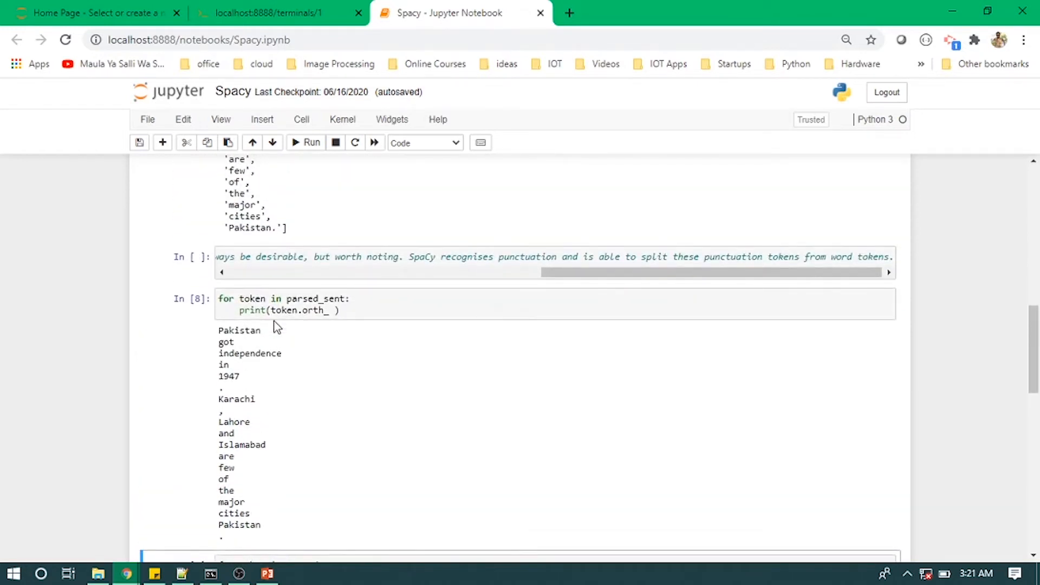
scroll("down", 3)
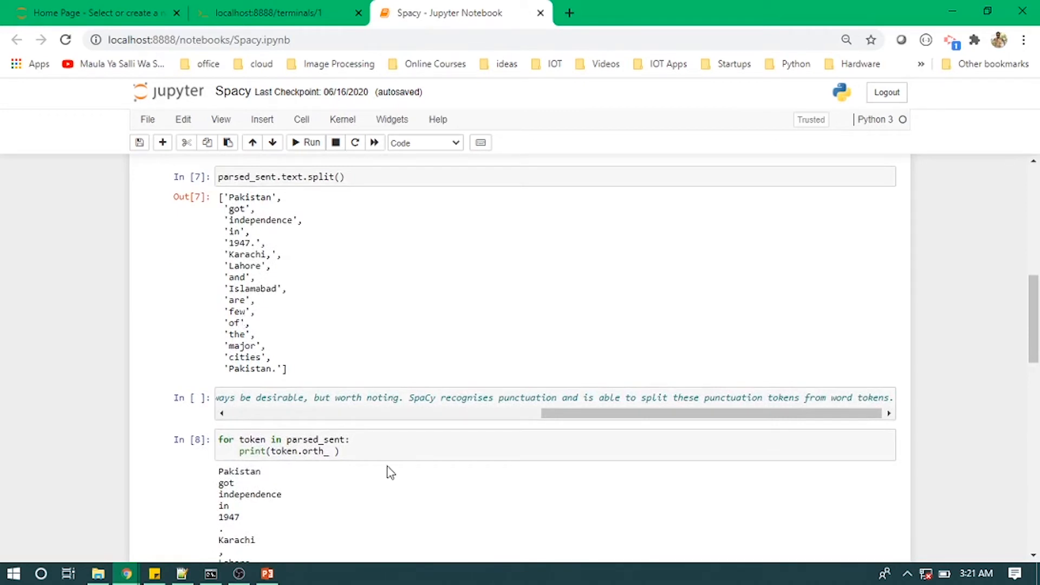
Inspect the printed tokens (e.g. independence) and run the loop skipping punctuation and spaces.
left_click_drag(550, 413, 497, 413)
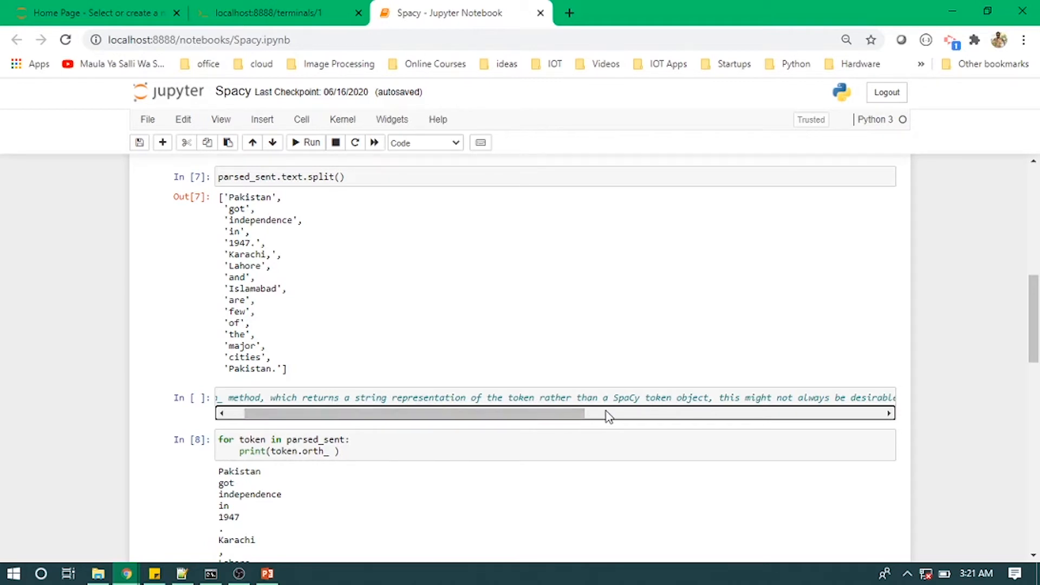
mouse_move(416, 351)
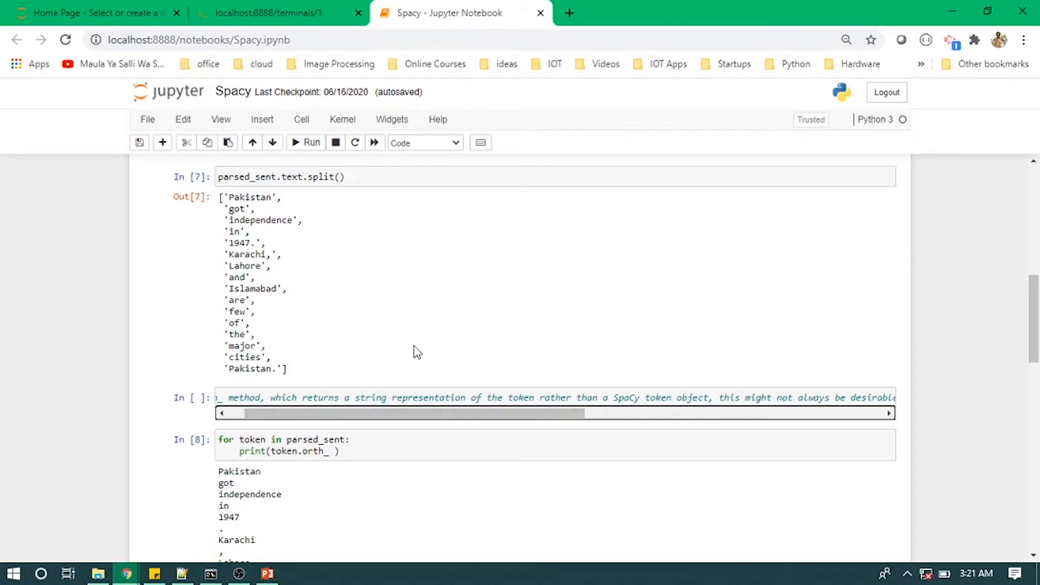
mouse_move(344, 494)
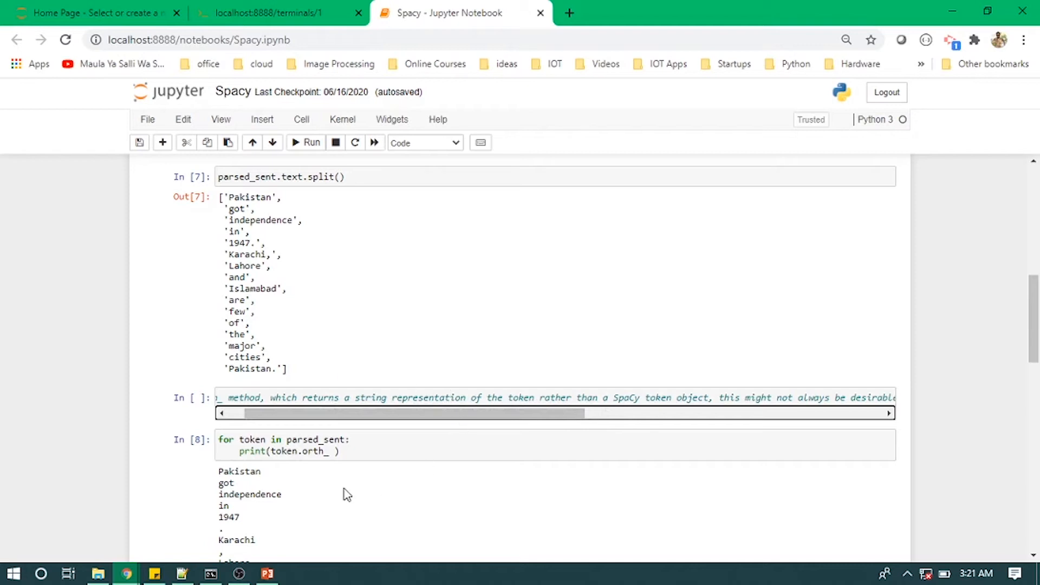
double_click(249, 494)
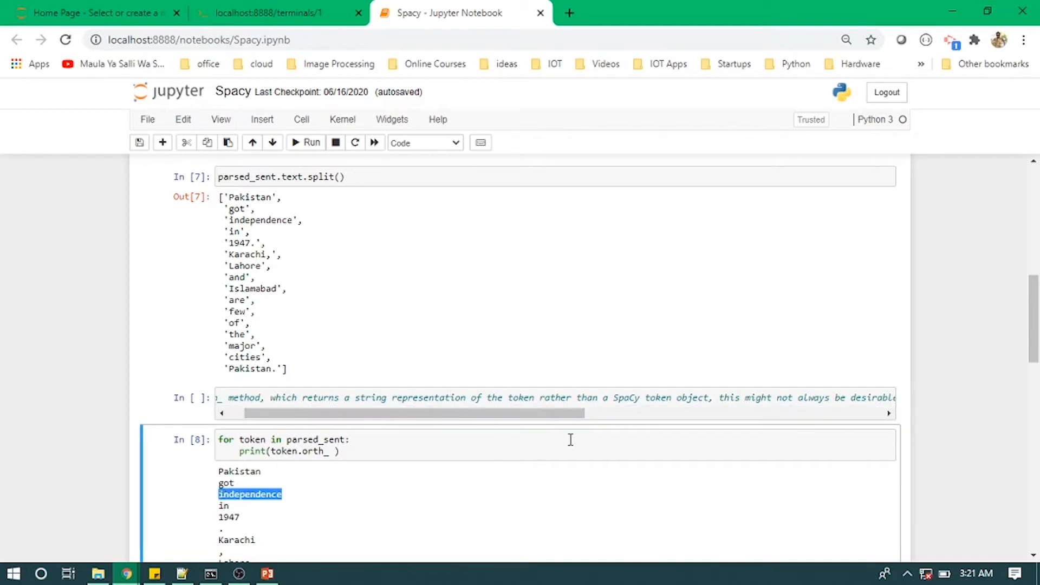
scroll("down", 3)
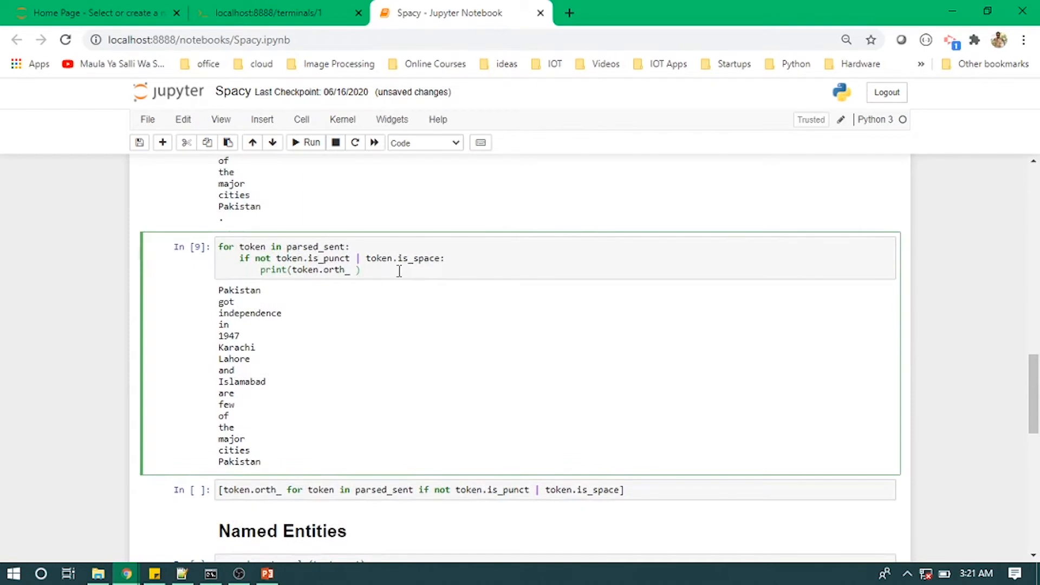
left_click(360, 270)
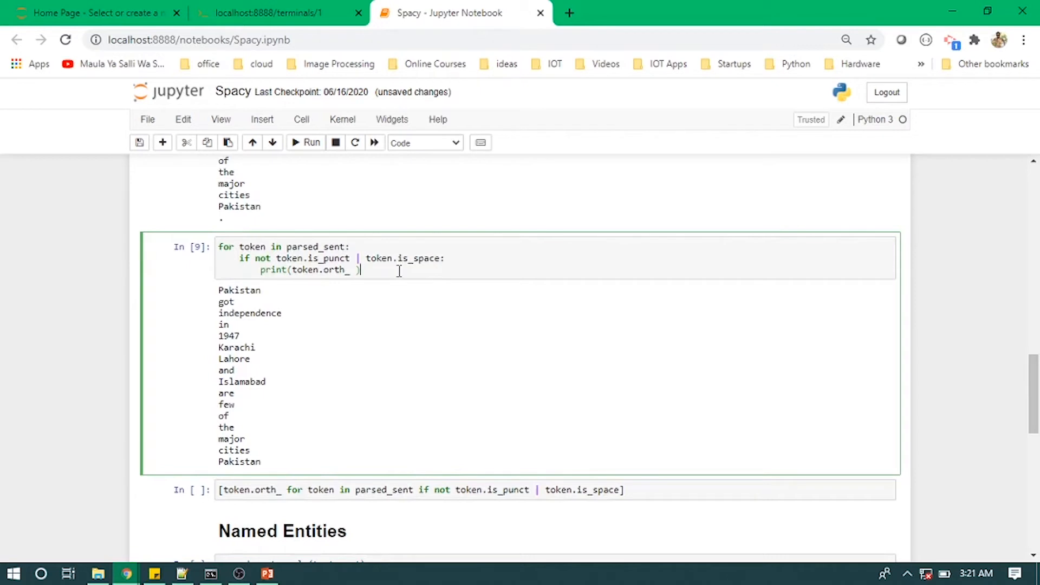
Run the list-comprehension tokens and render named entities such as Pakistan GPE and 1947 DATE.
scroll("down", 3)
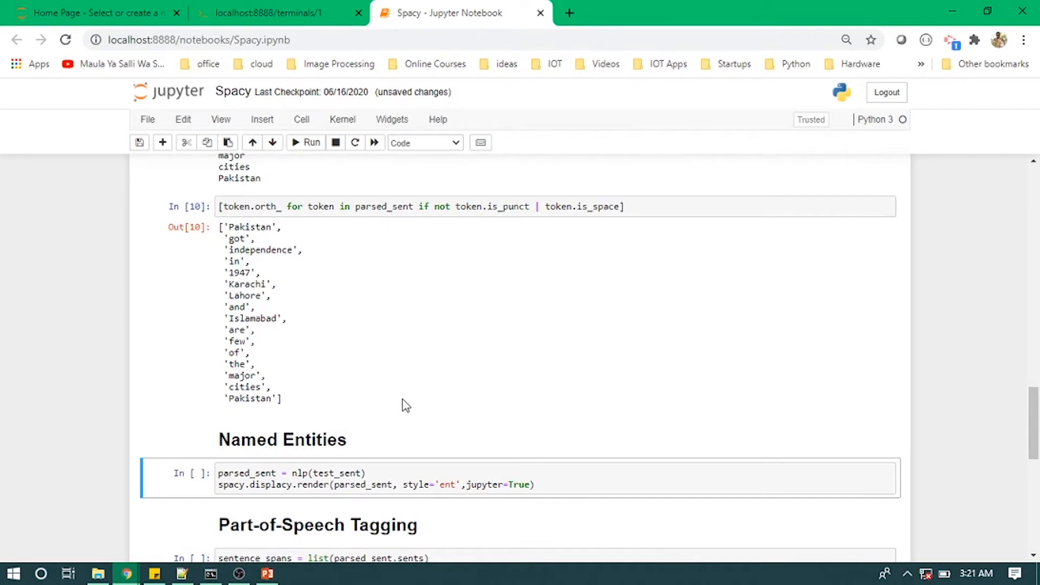
left_click(306, 142)
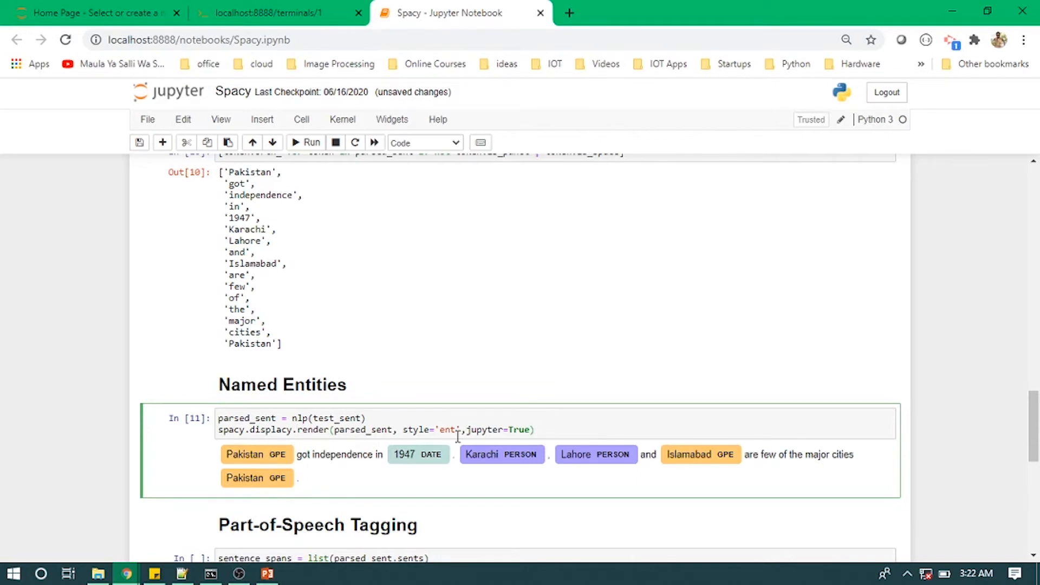
left_click(534, 431)
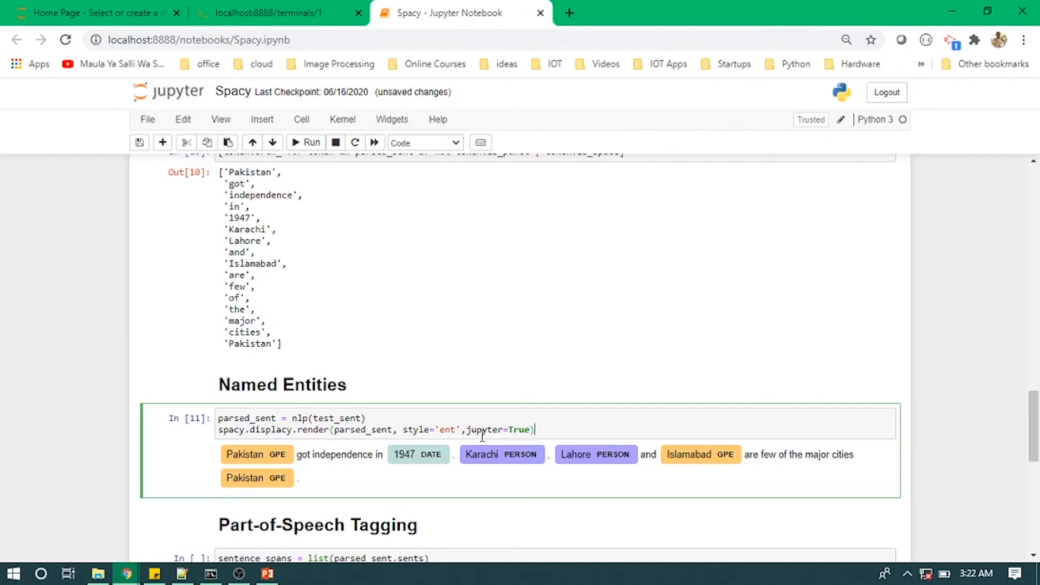
scroll("down", 3)
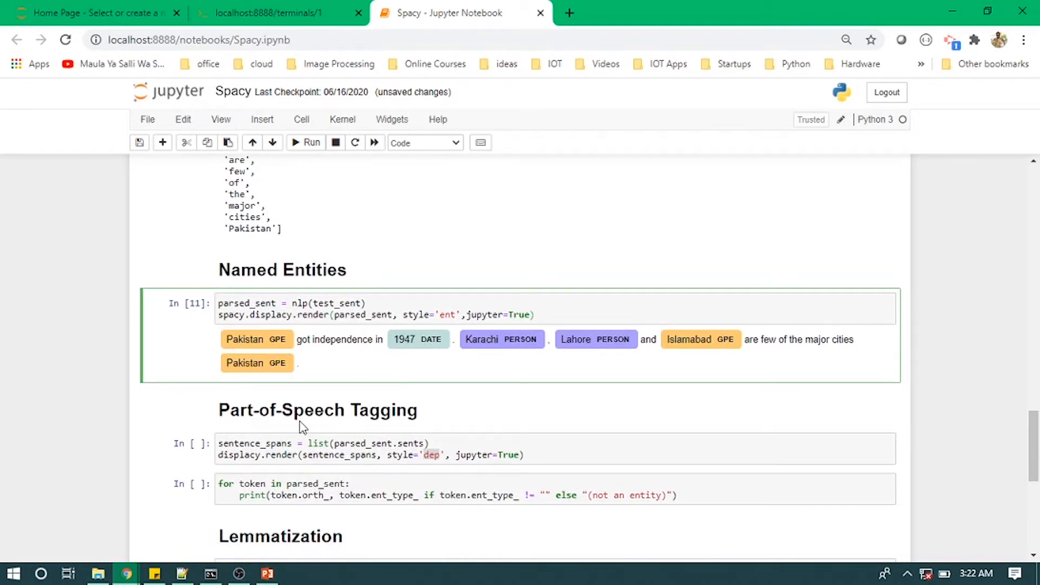
Render the dependency parse arcs tagging Pakistan PROPN, got VERB and 1947 NUM.
left_click(272, 454)
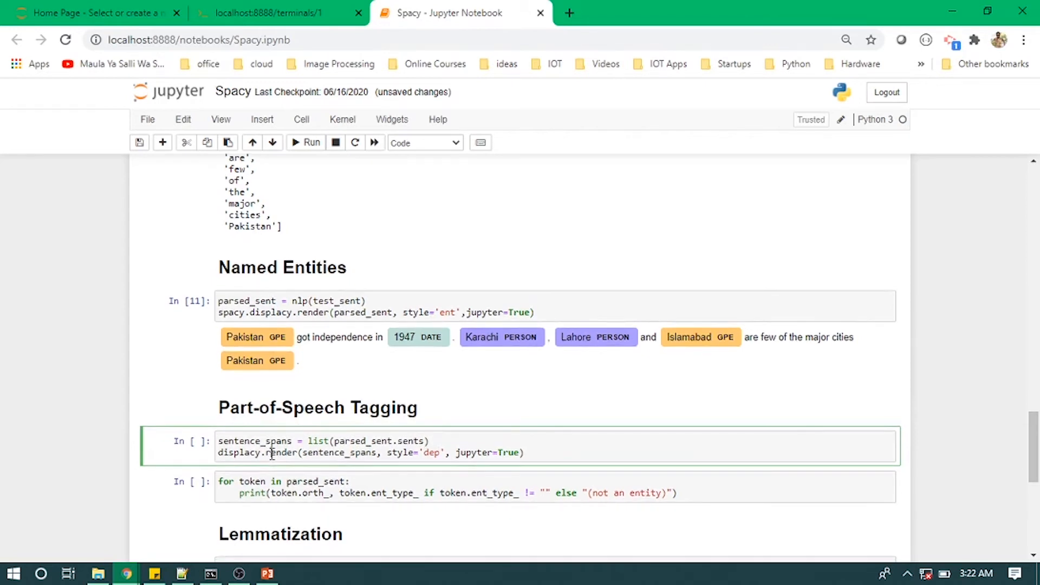
left_click(311, 142)
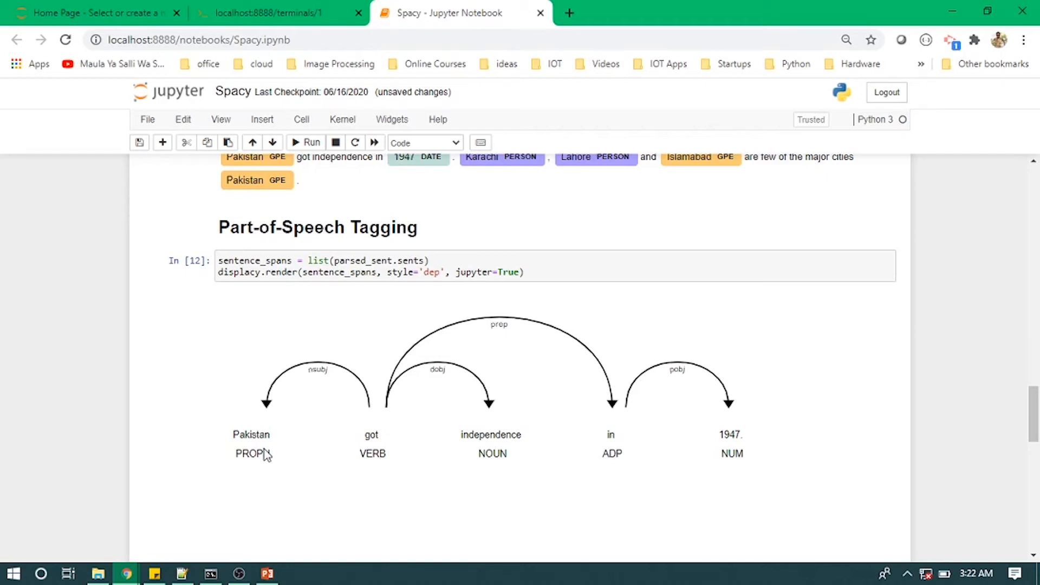
mouse_move(478, 471)
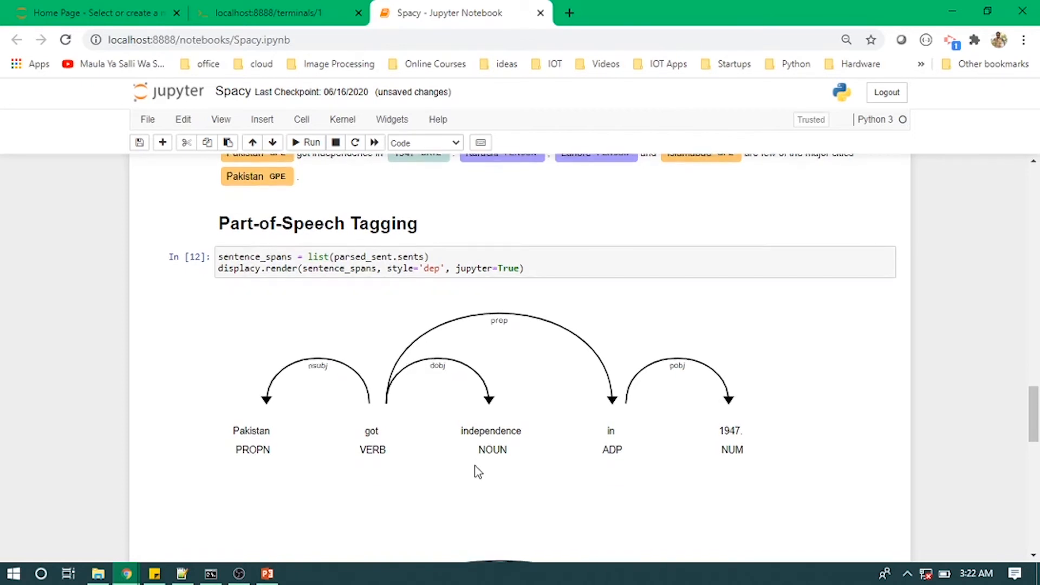
mouse_move(612, 469)
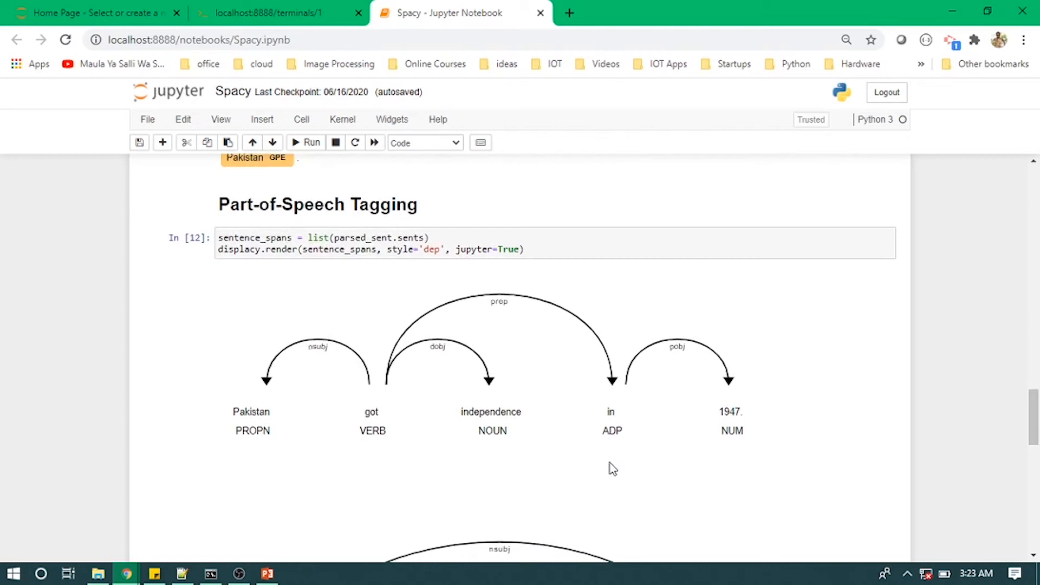
Print each token with its entity type, e.g. Pakistan GPE and got (not an entity).
scroll("down", 3)
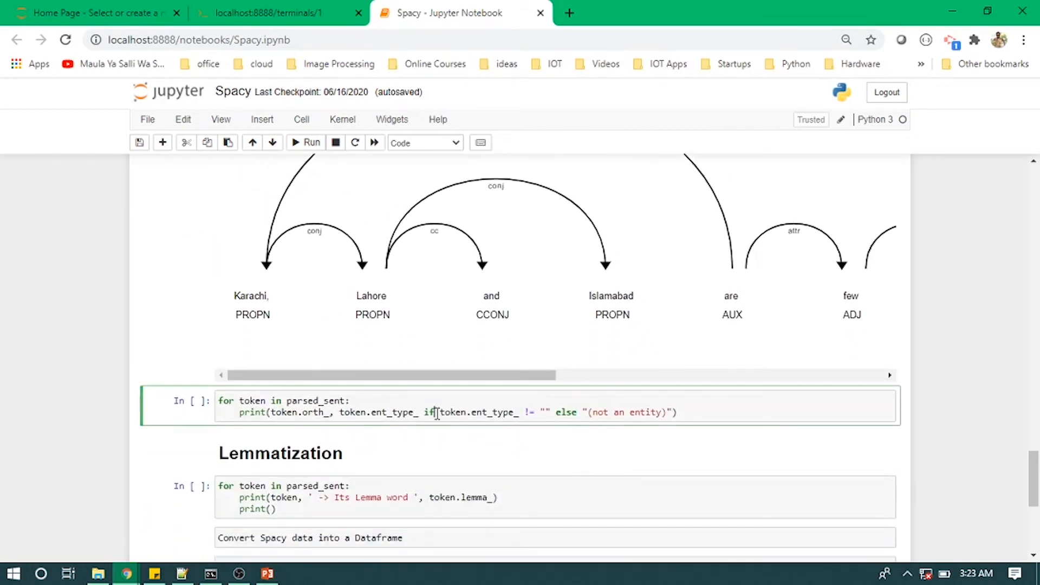
left_click(306, 142)
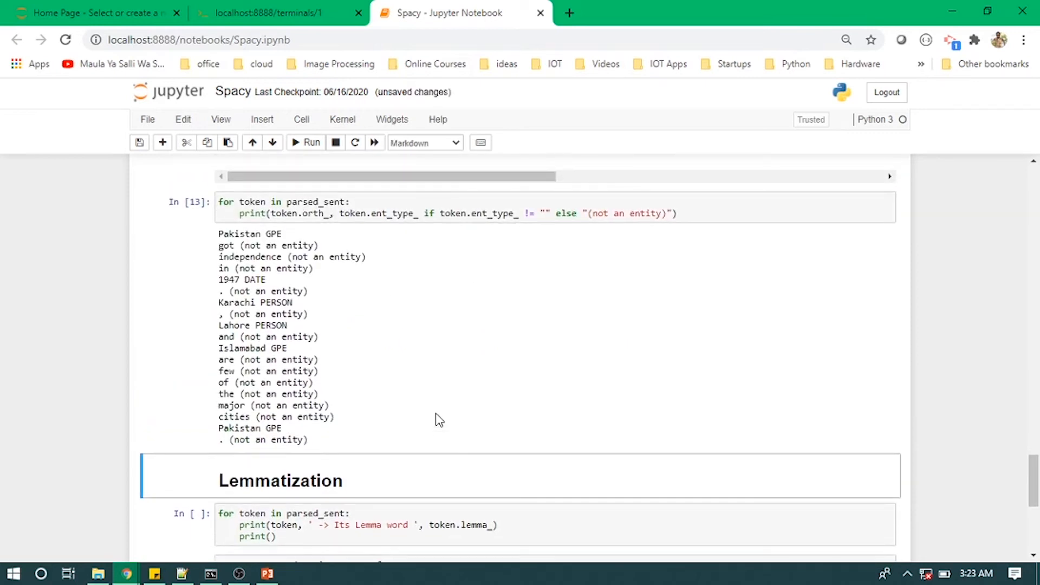
mouse_move(431, 417)
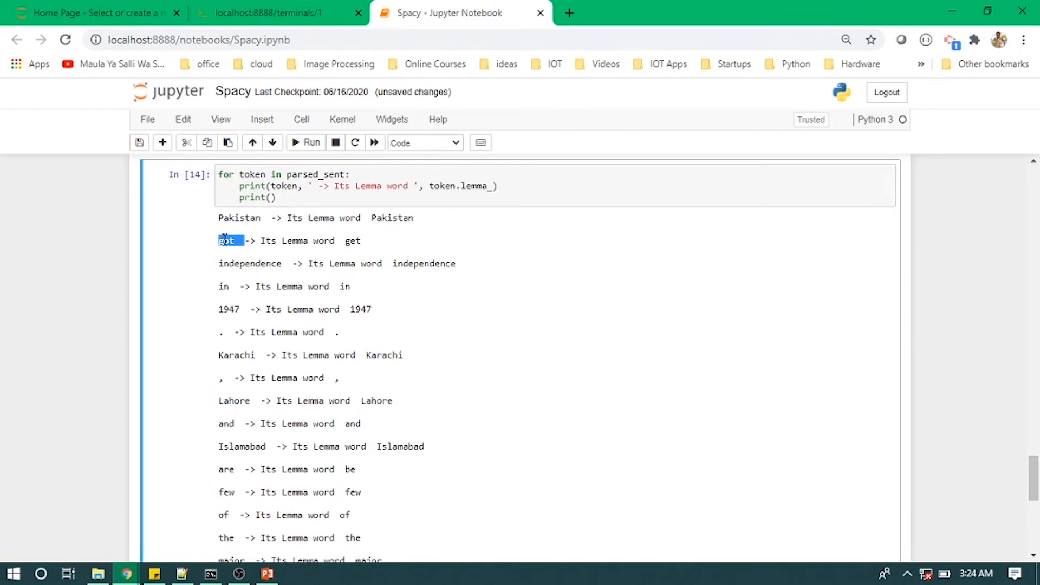
Scroll past the lemma output (got -> get, cities -> city) down to the DataFrame conversion code.
scroll("down", 3)
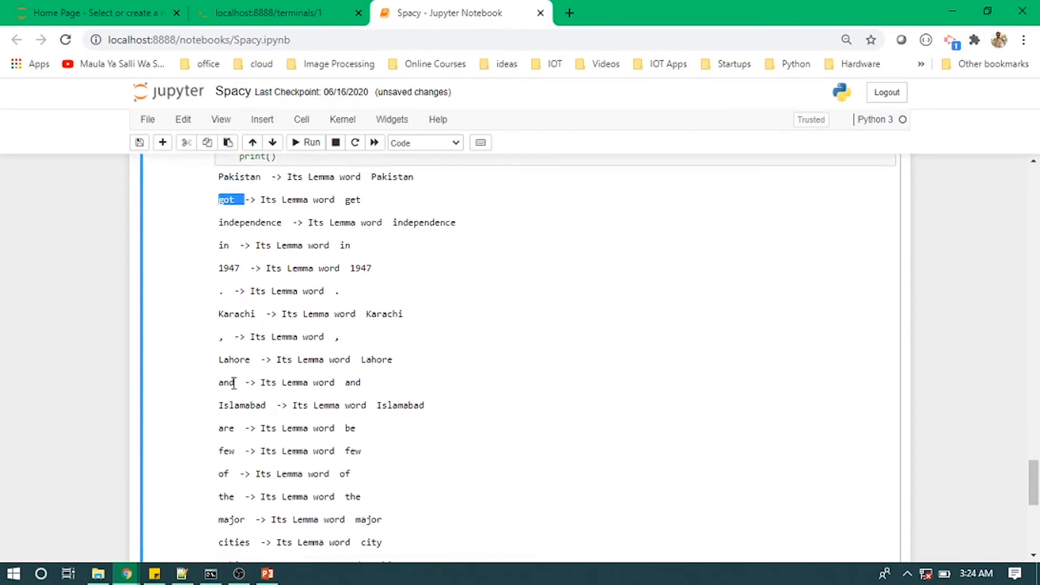
scroll("down", 3)
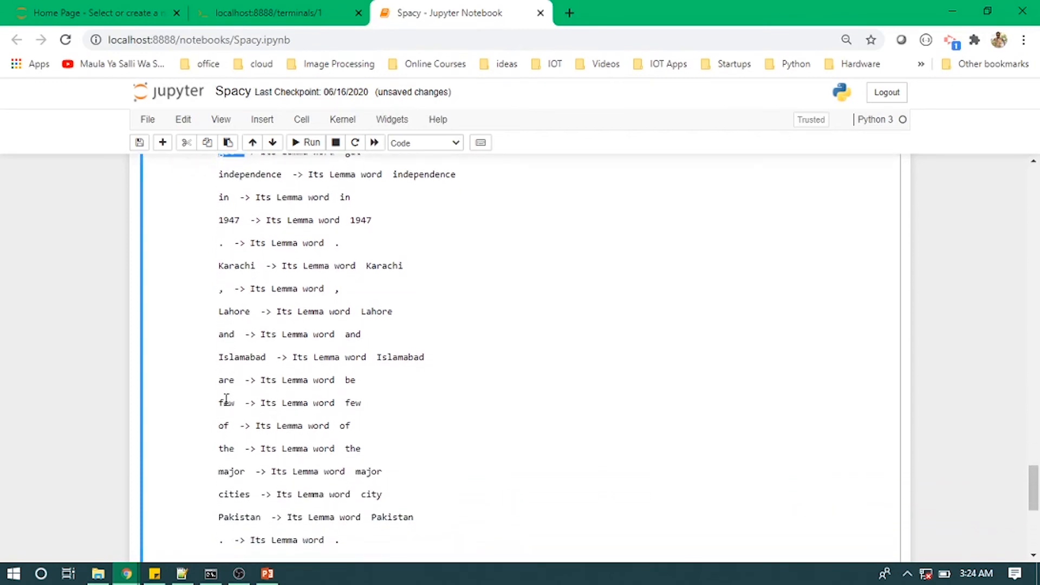
scroll("down", 3)
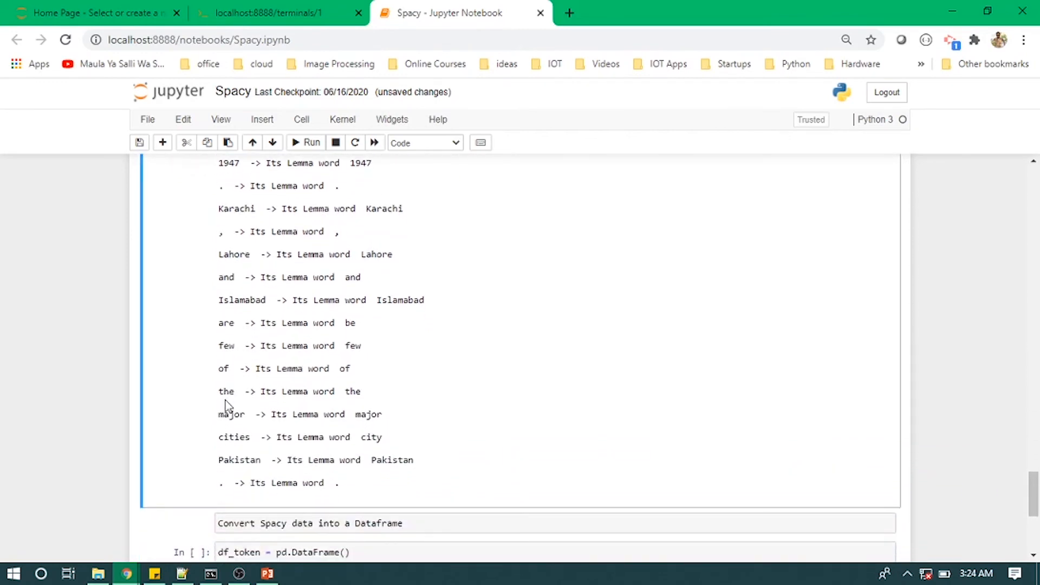
mouse_move(228, 341)
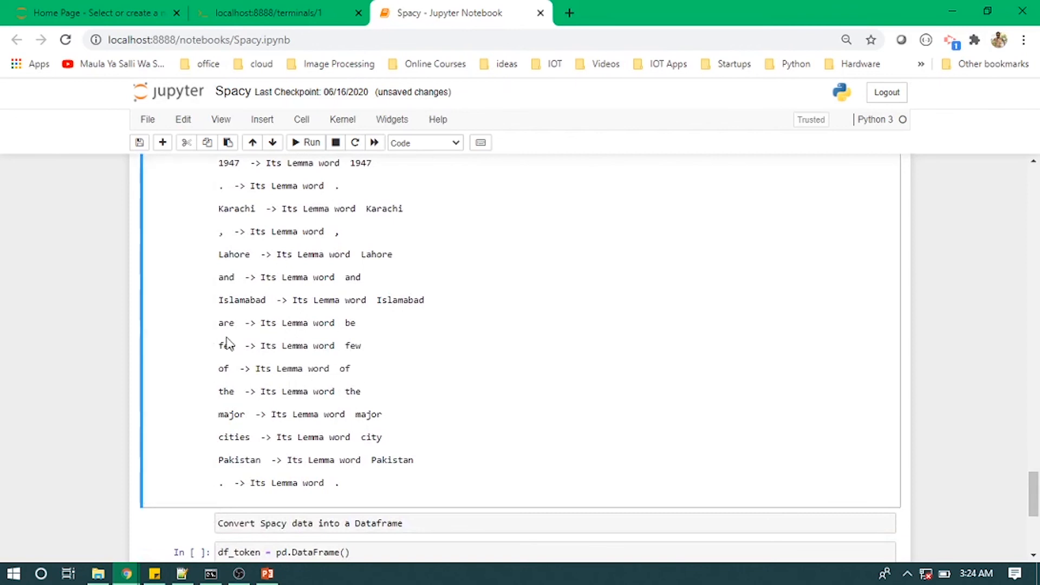
mouse_move(304, 336)
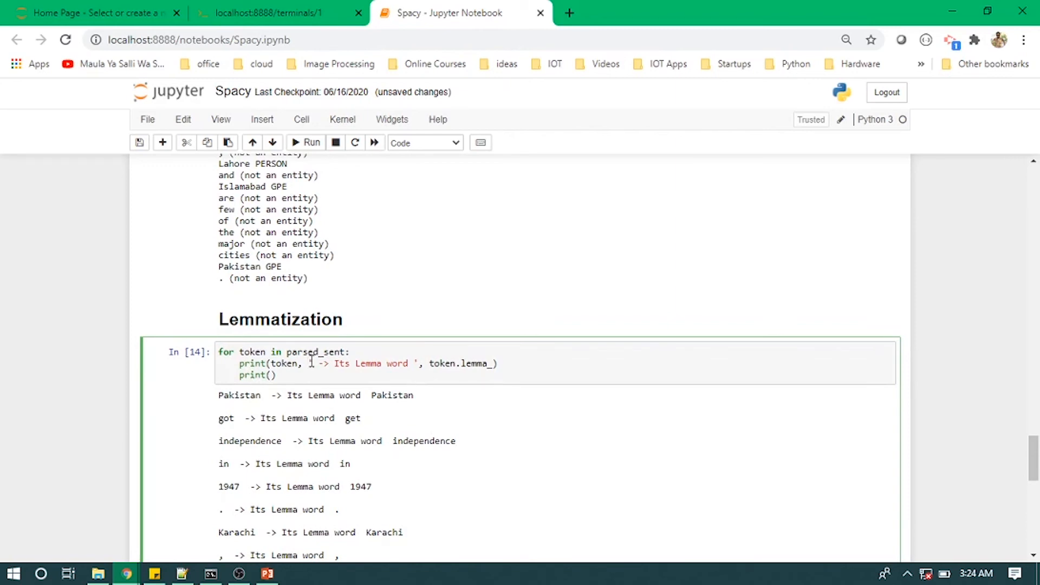
scroll("down", 3)
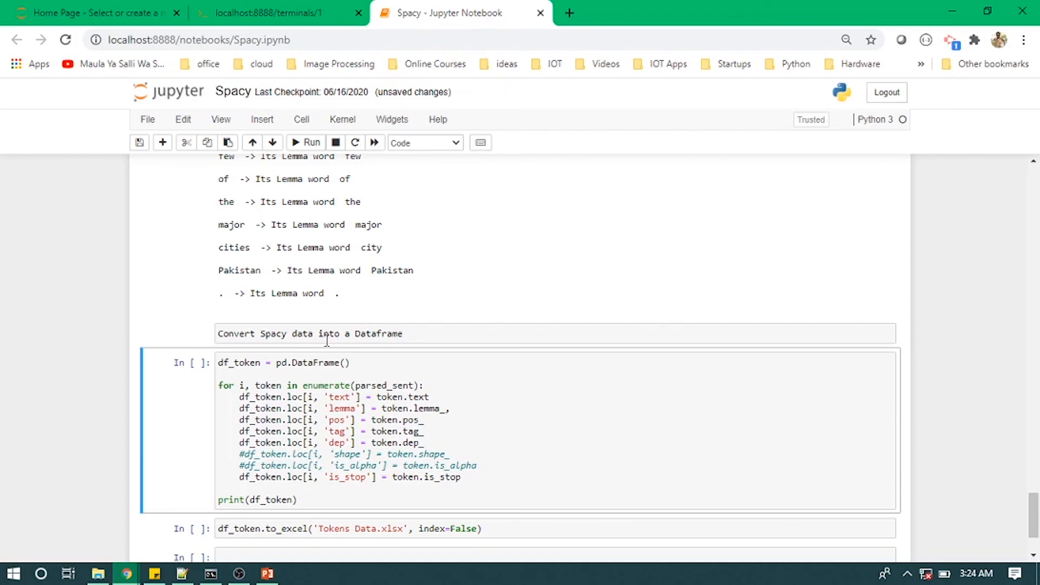
Print the 19-row token DataFrame and pick out the True is_stop flag of 'and'.
scroll("down", 3)
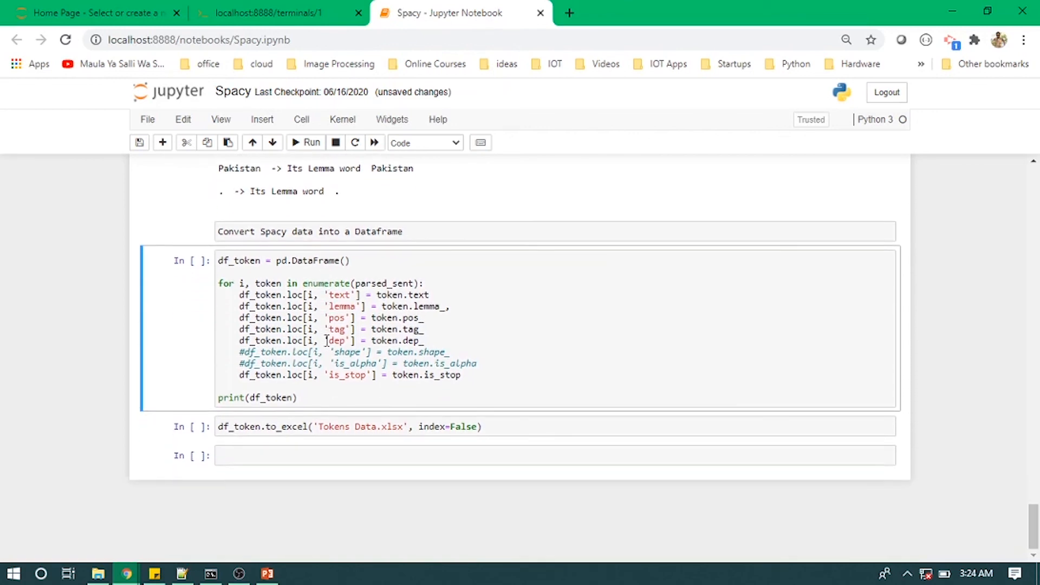
left_click(306, 143)
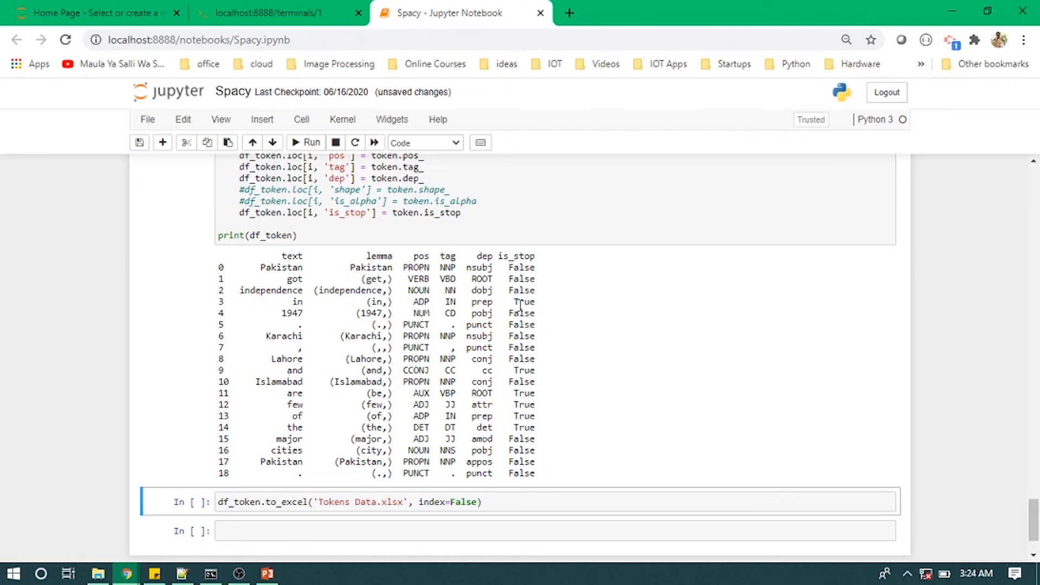
double_click(523, 371)
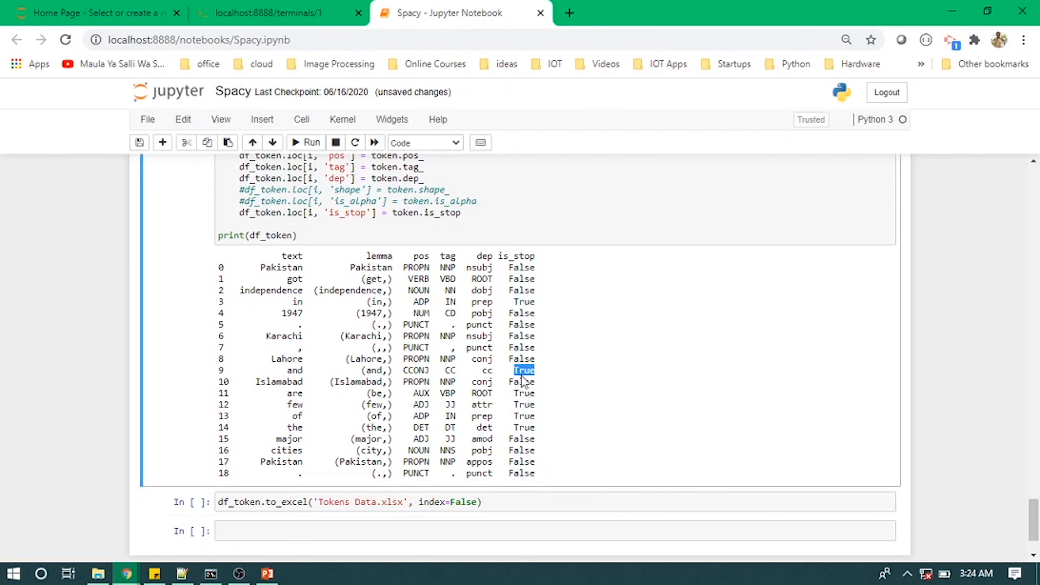
mouse_move(519, 432)
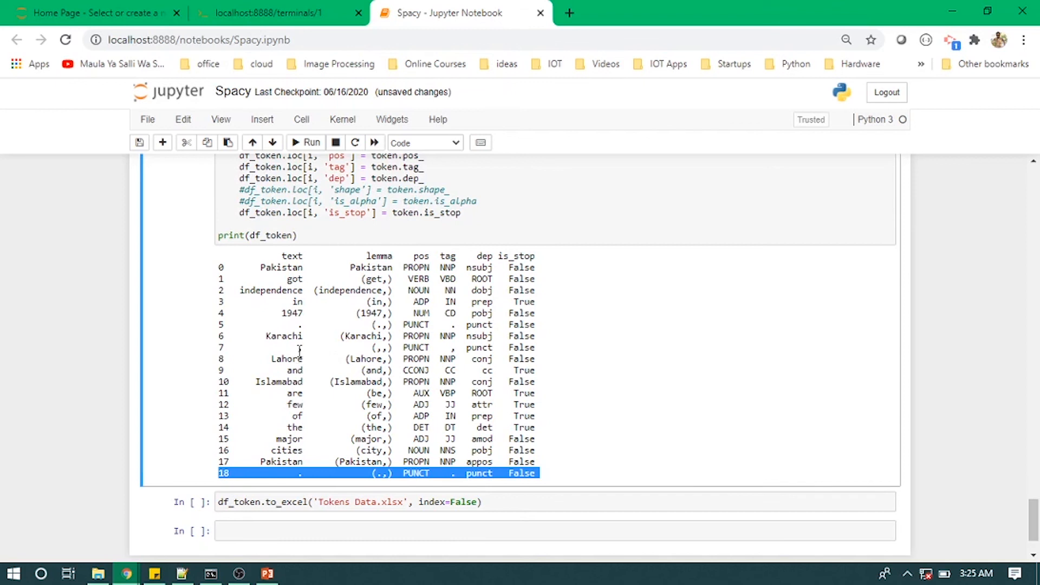
mouse_move(453, 491)
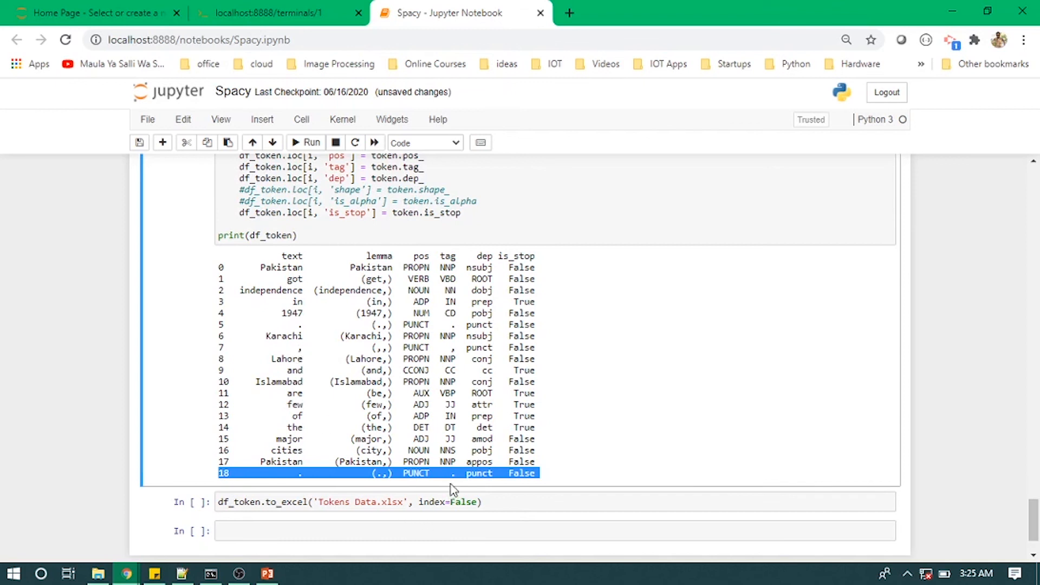